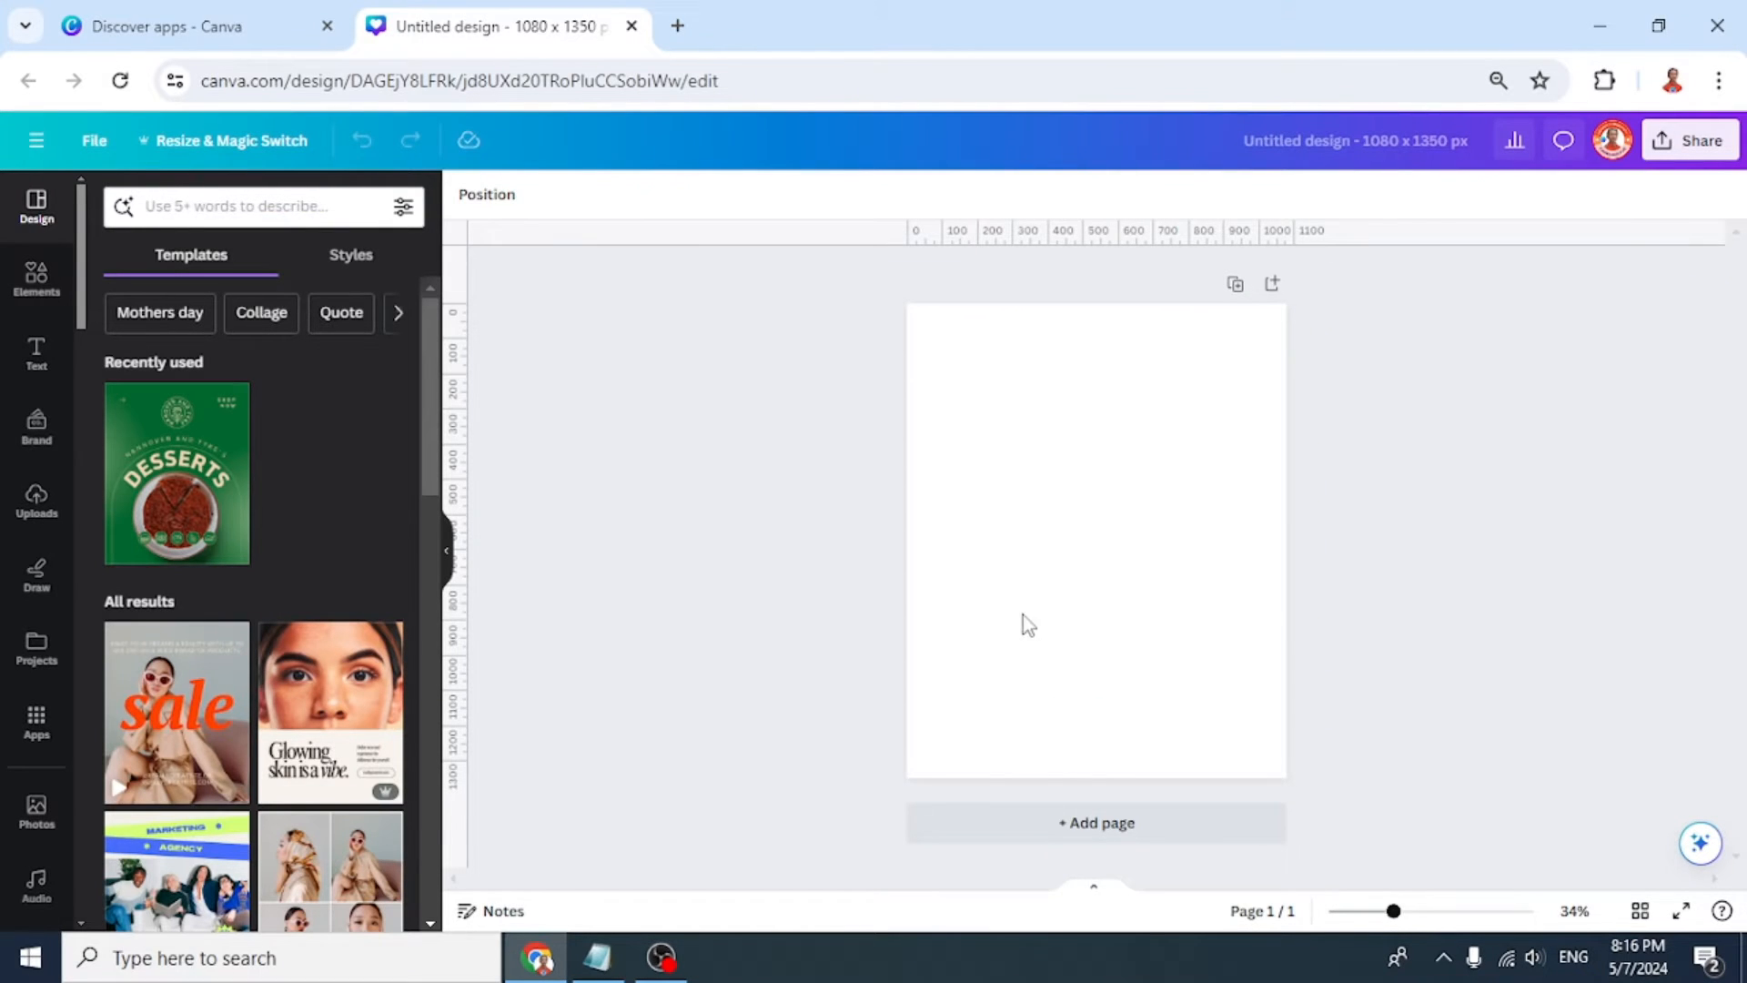
Search the Apps panel for 'magi' and pick the Magic Media suggestion.
{"action": "left_click", "coordinate": [35, 719]}
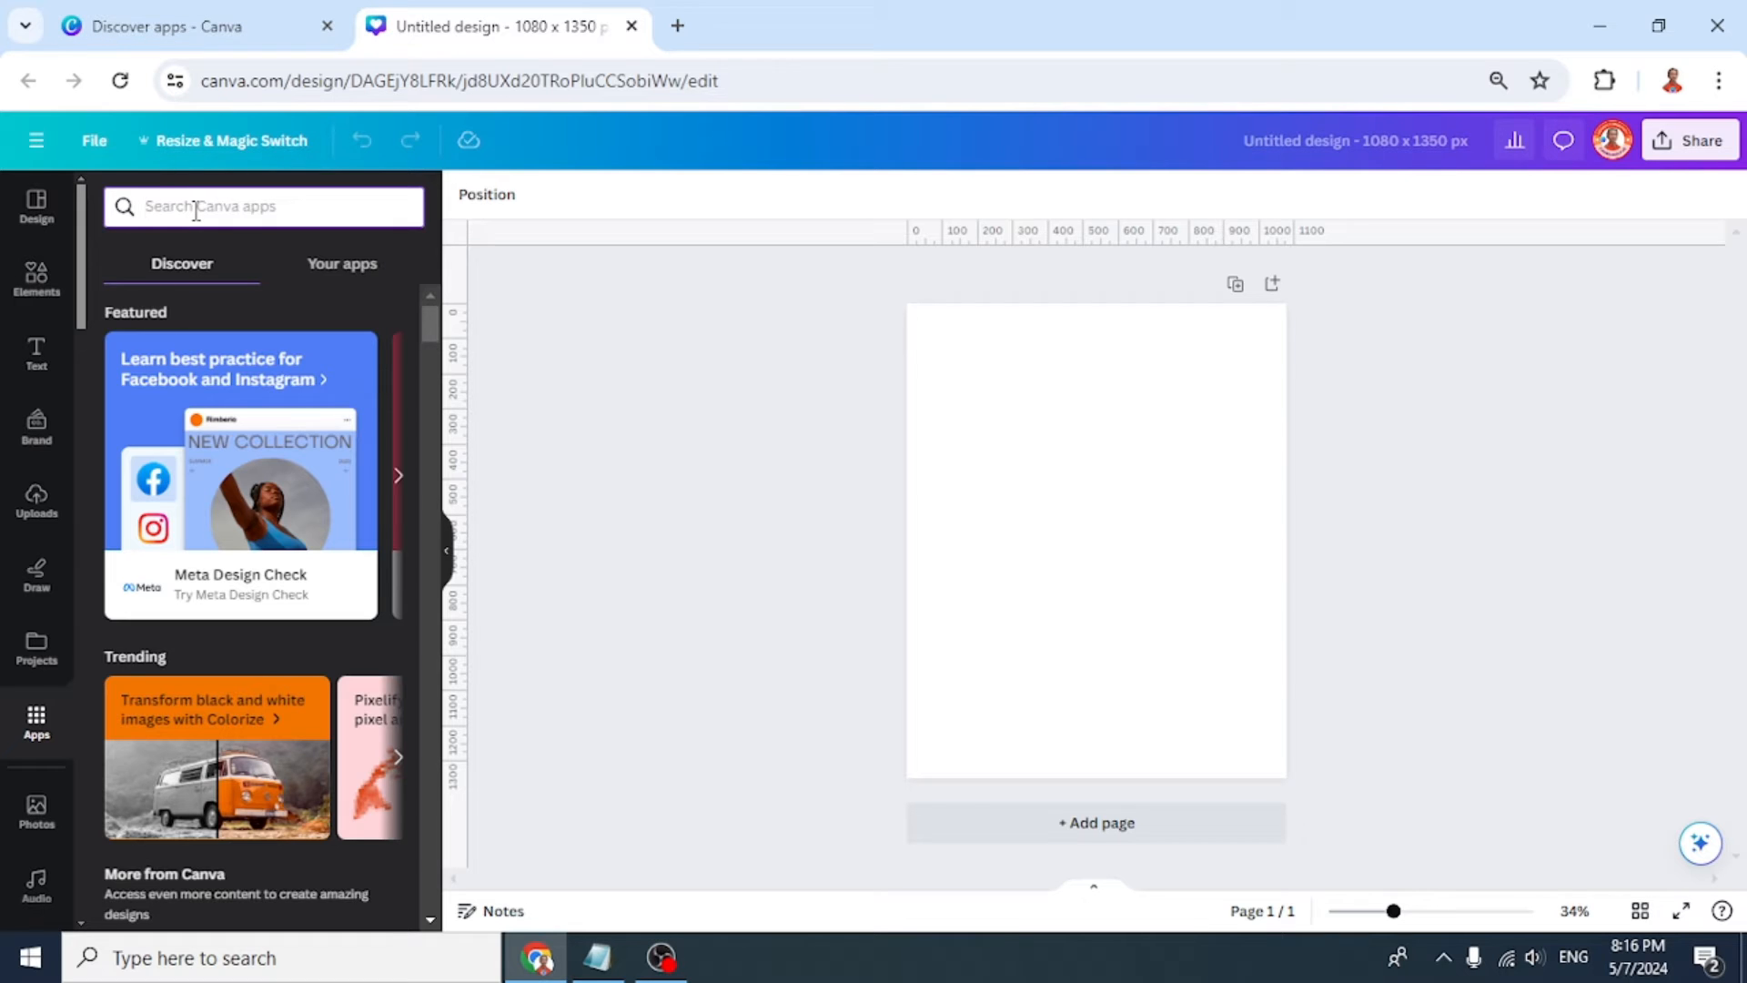
{"action": "type", "text": "magi"}
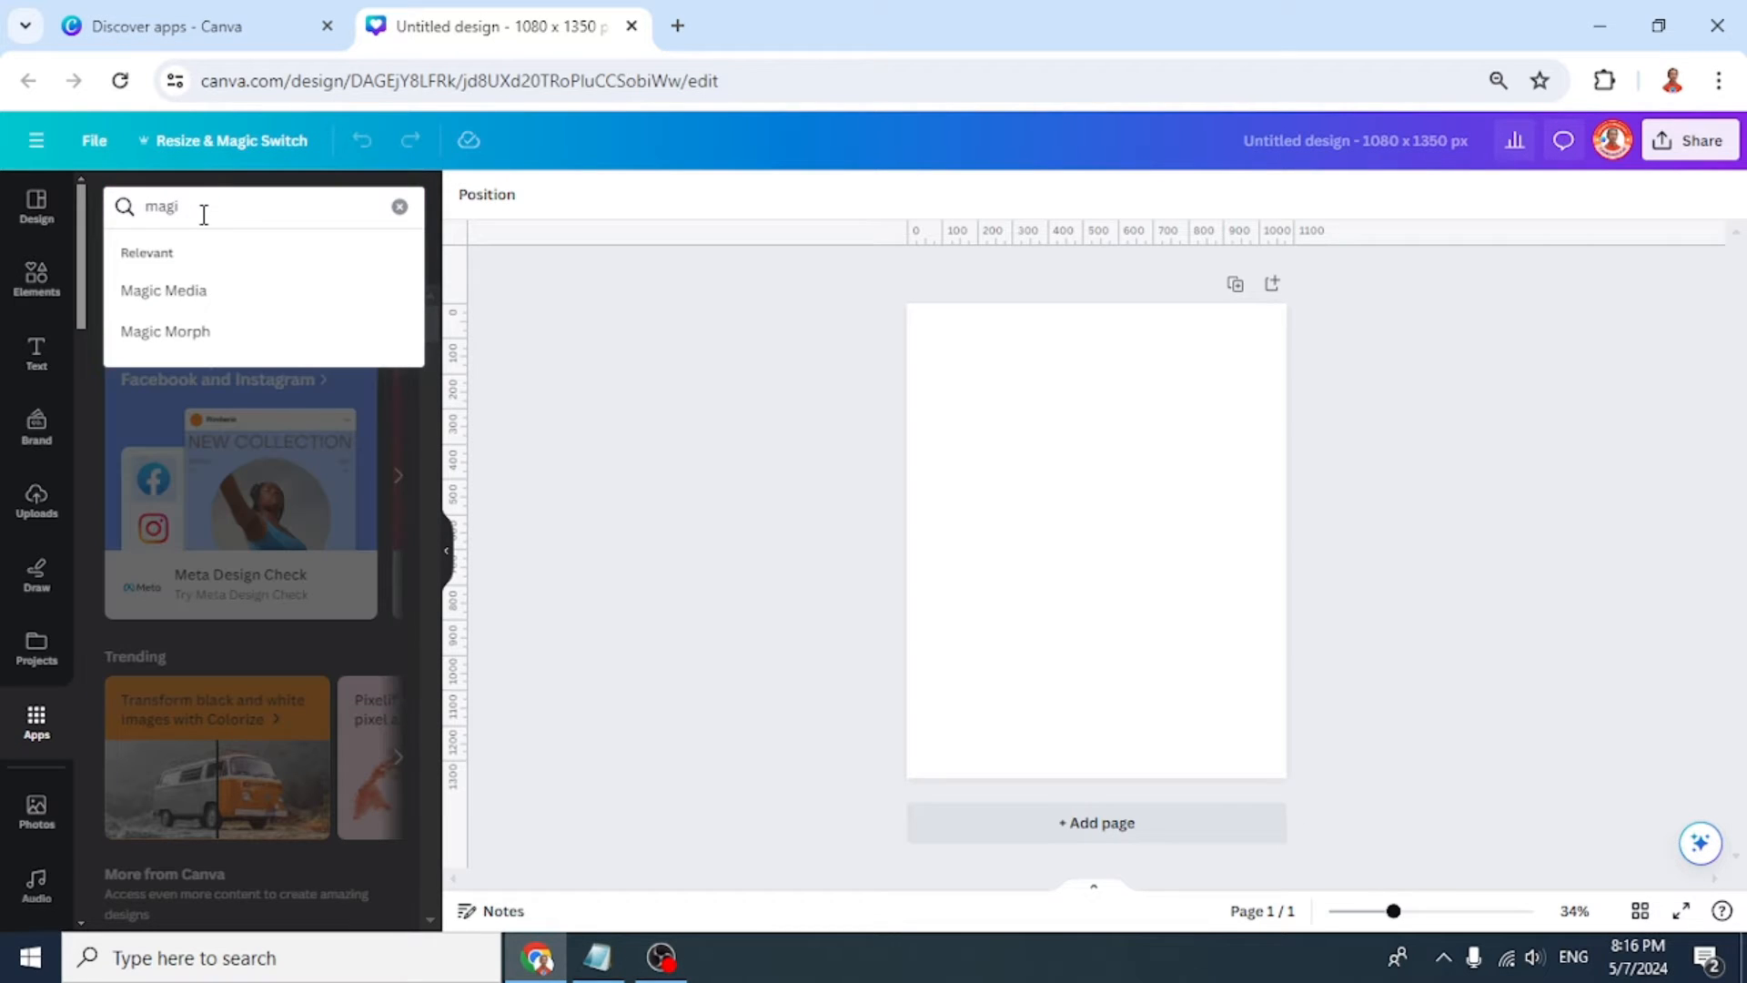
{"action": "left_click", "coordinate": [163, 290]}
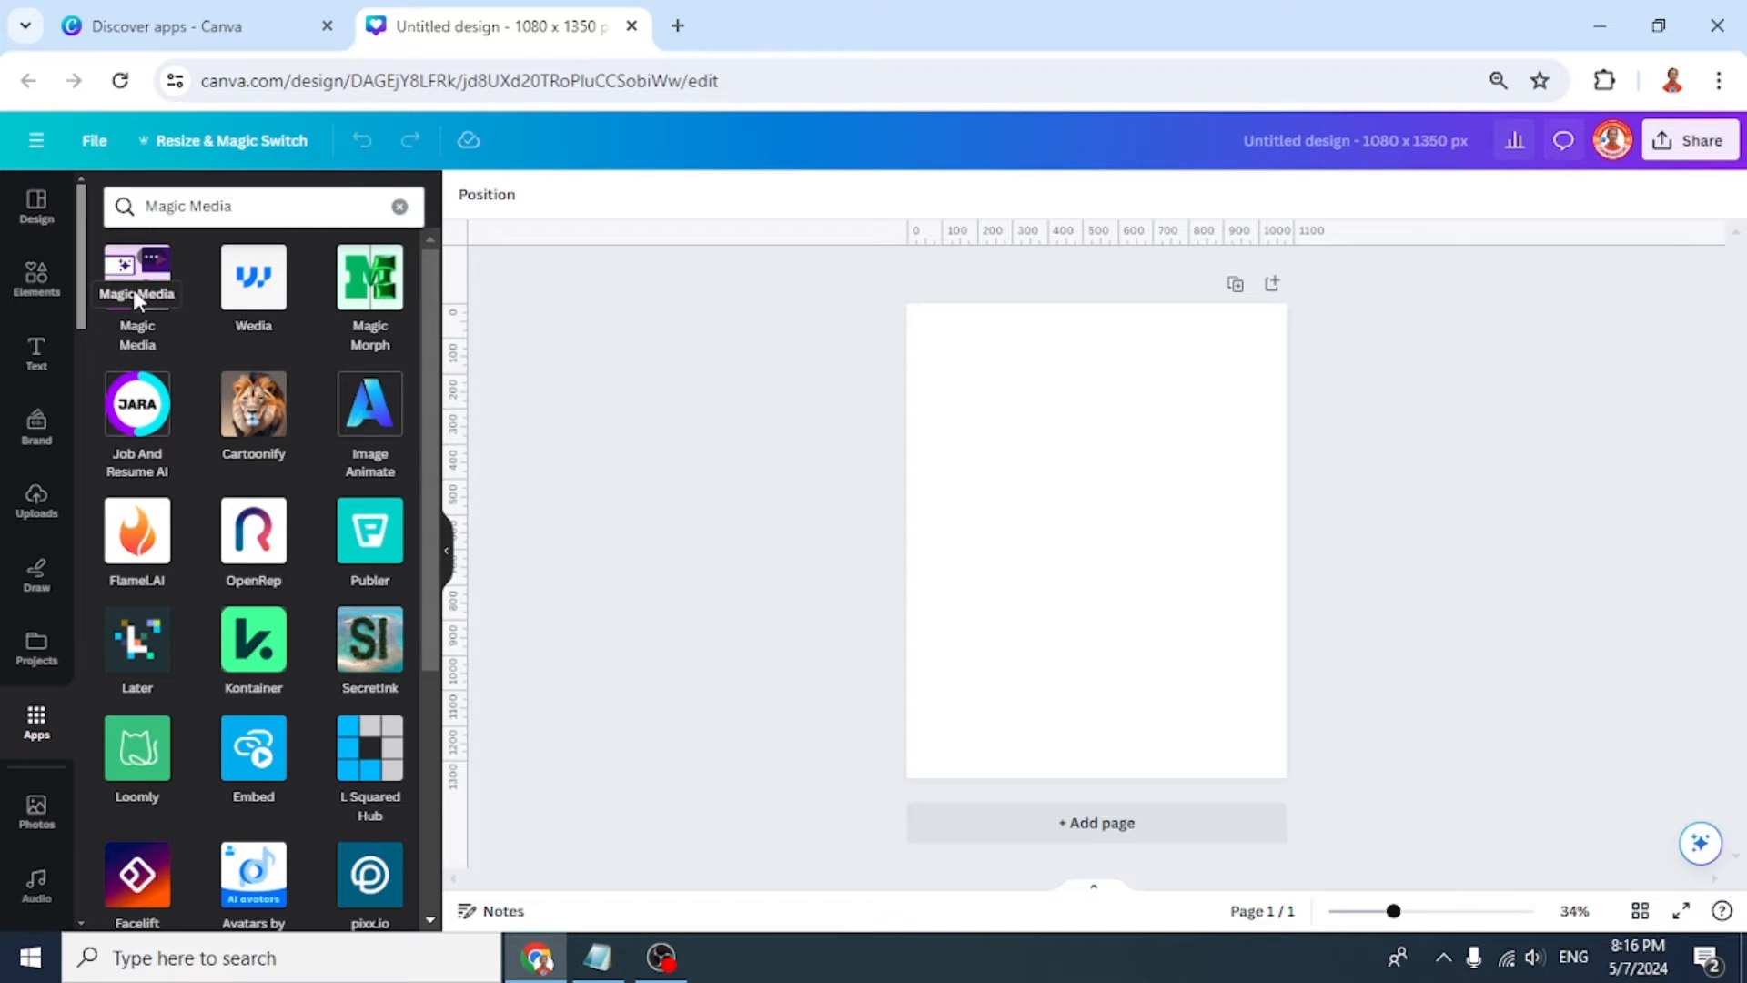
Open Magic Media on the Graphics tab with the description box focused.
{"action": "left_click", "coordinate": [136, 277]}
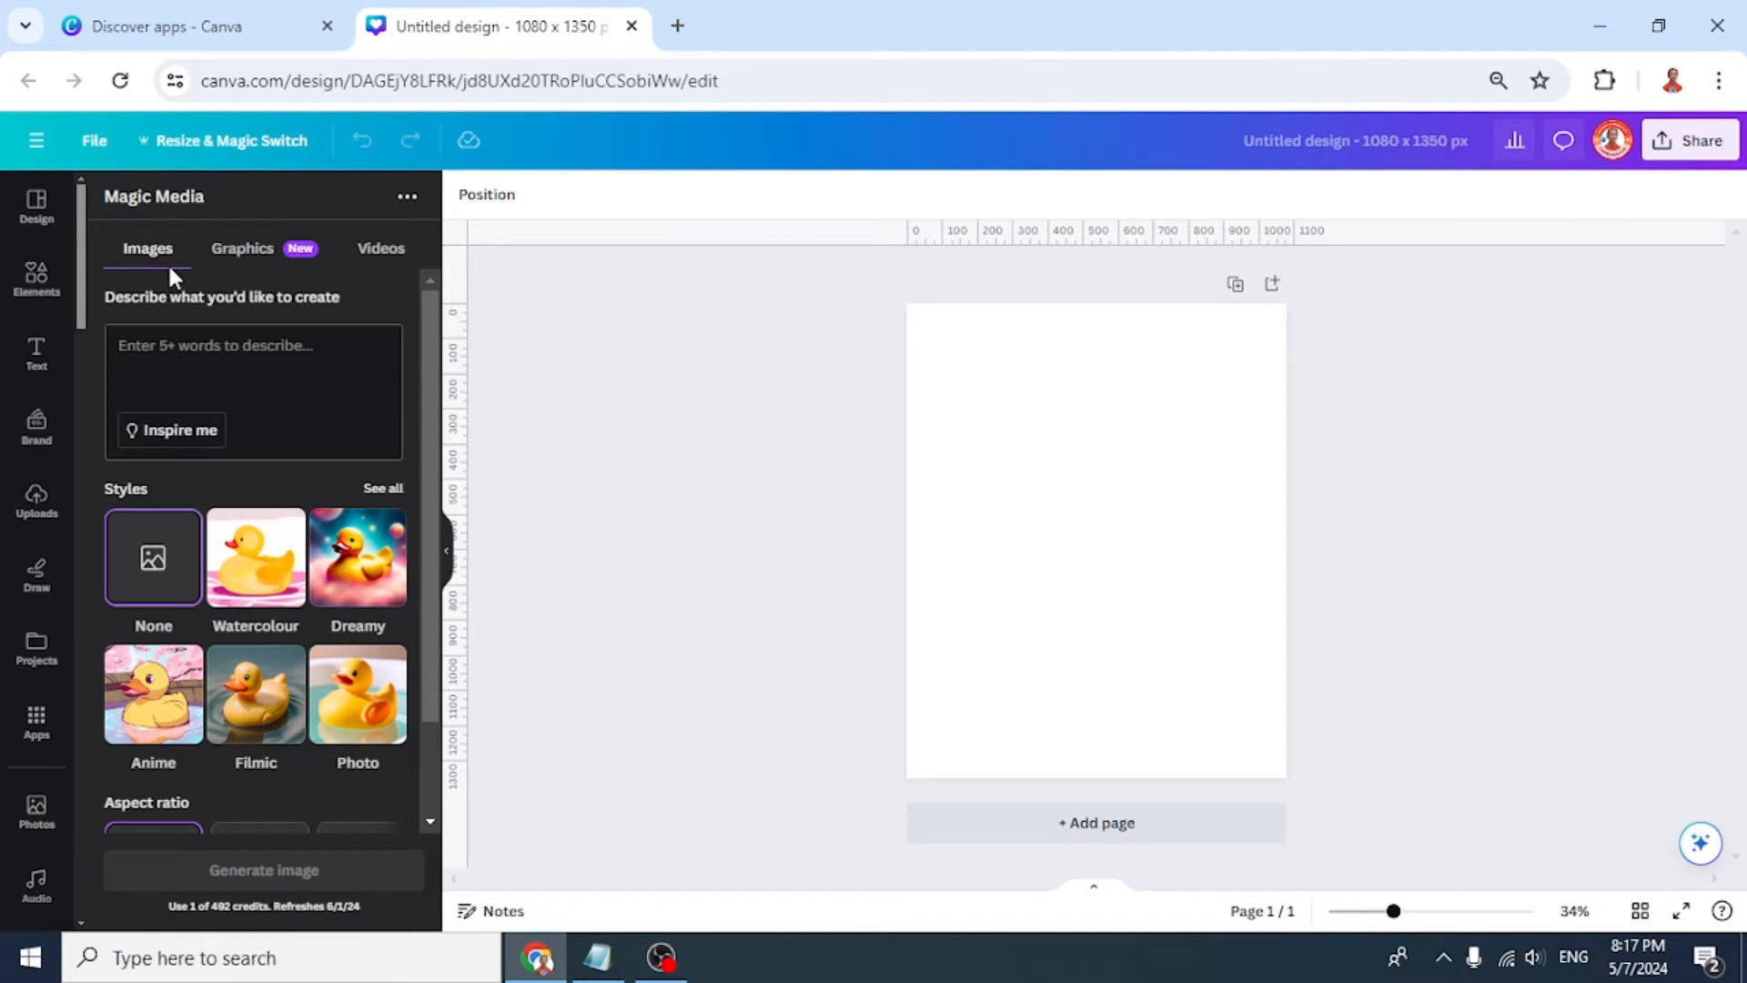
{"action": "left_click", "coordinate": [243, 248]}
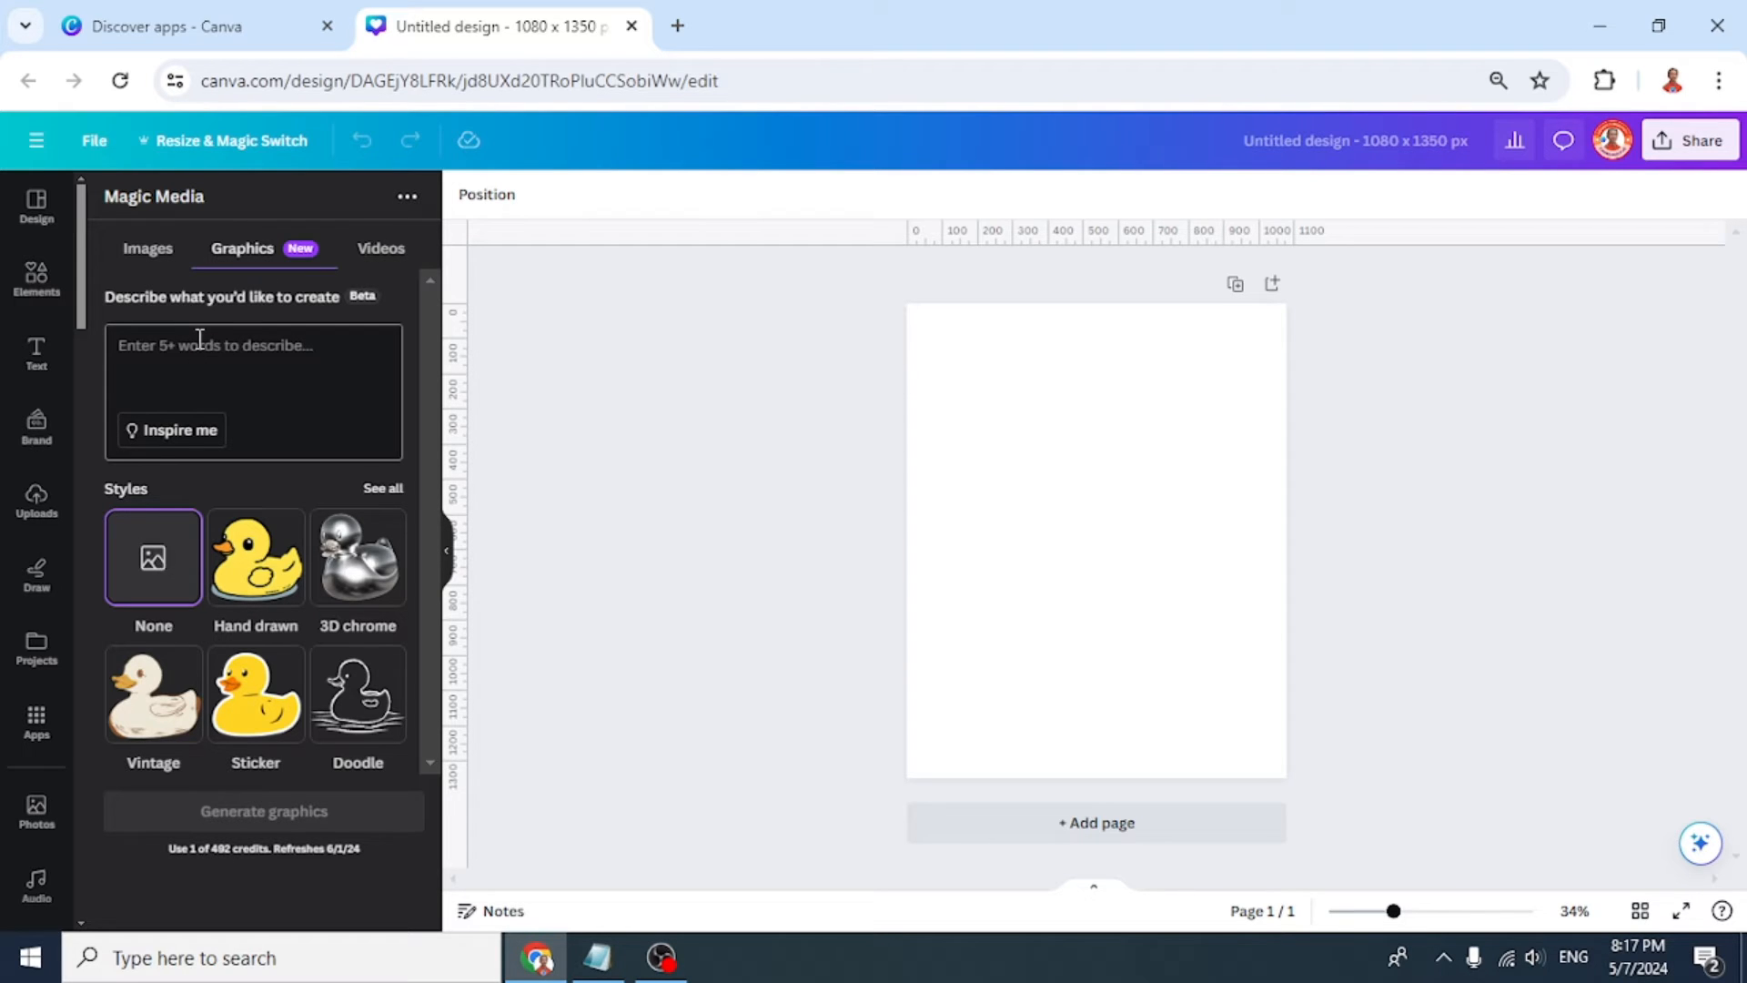
{"action": "left_click", "coordinate": [264, 810]}
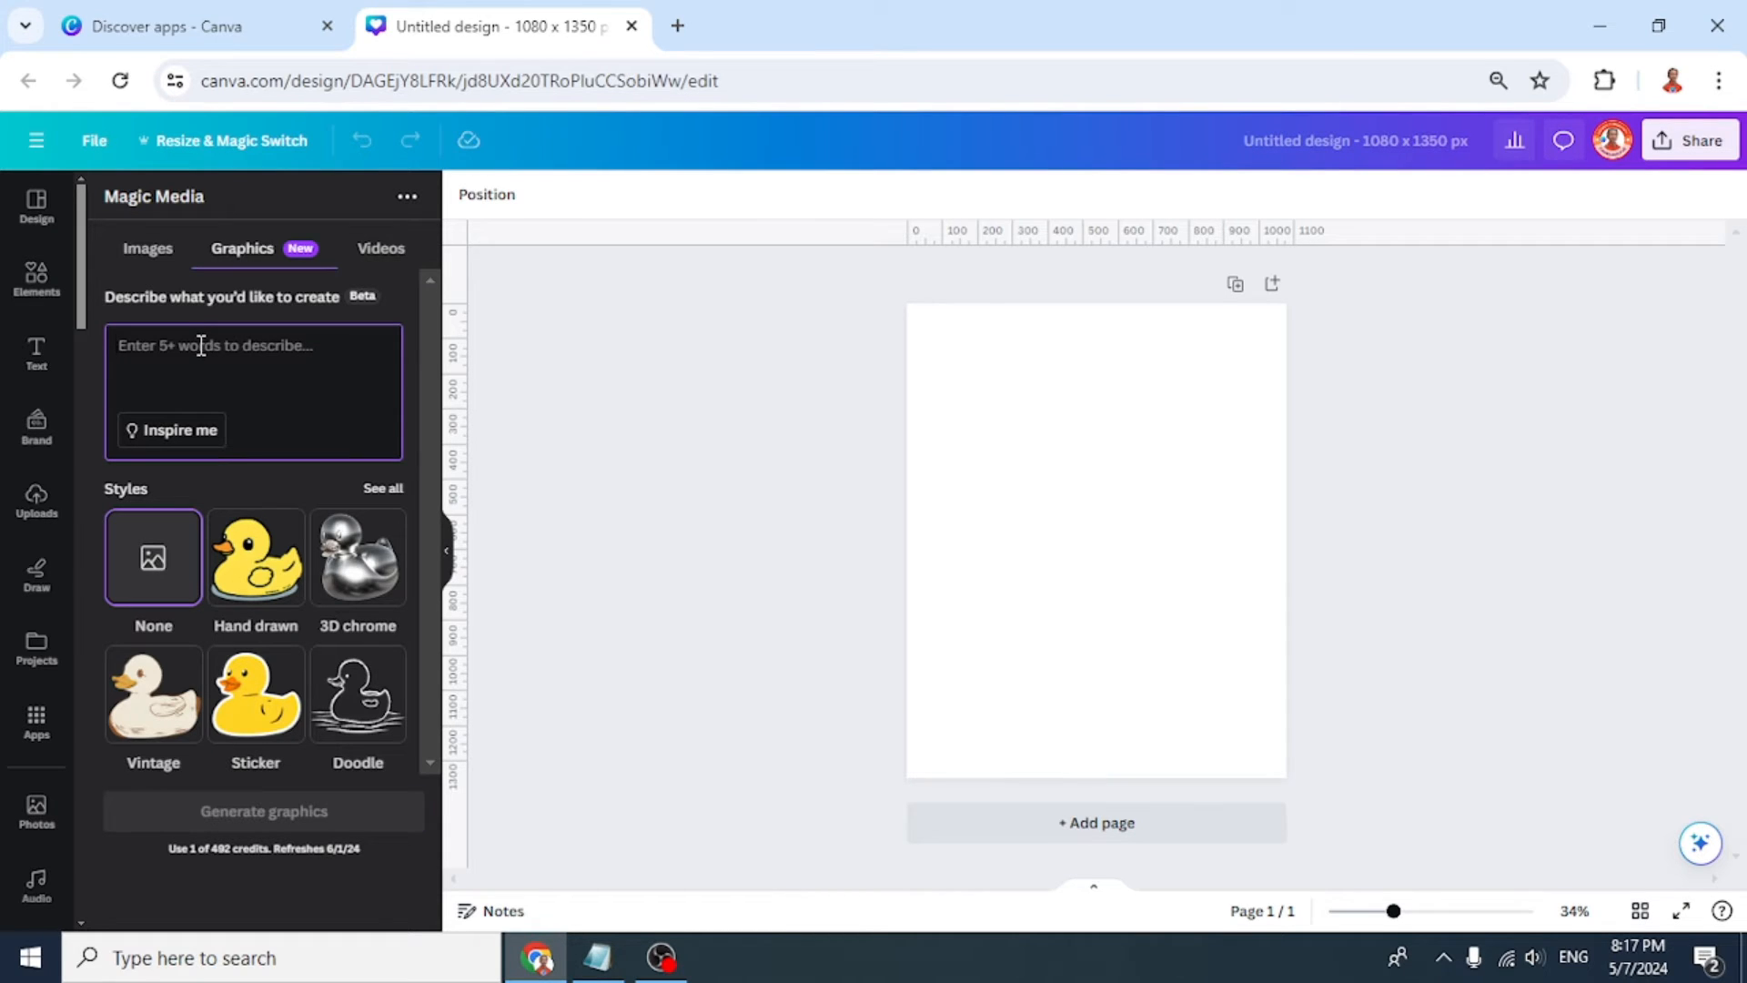
Generate 'Eiffel Tower' graphics in the 3D chrome style.
{"action": "type", "text": "Eiffel Tower"}
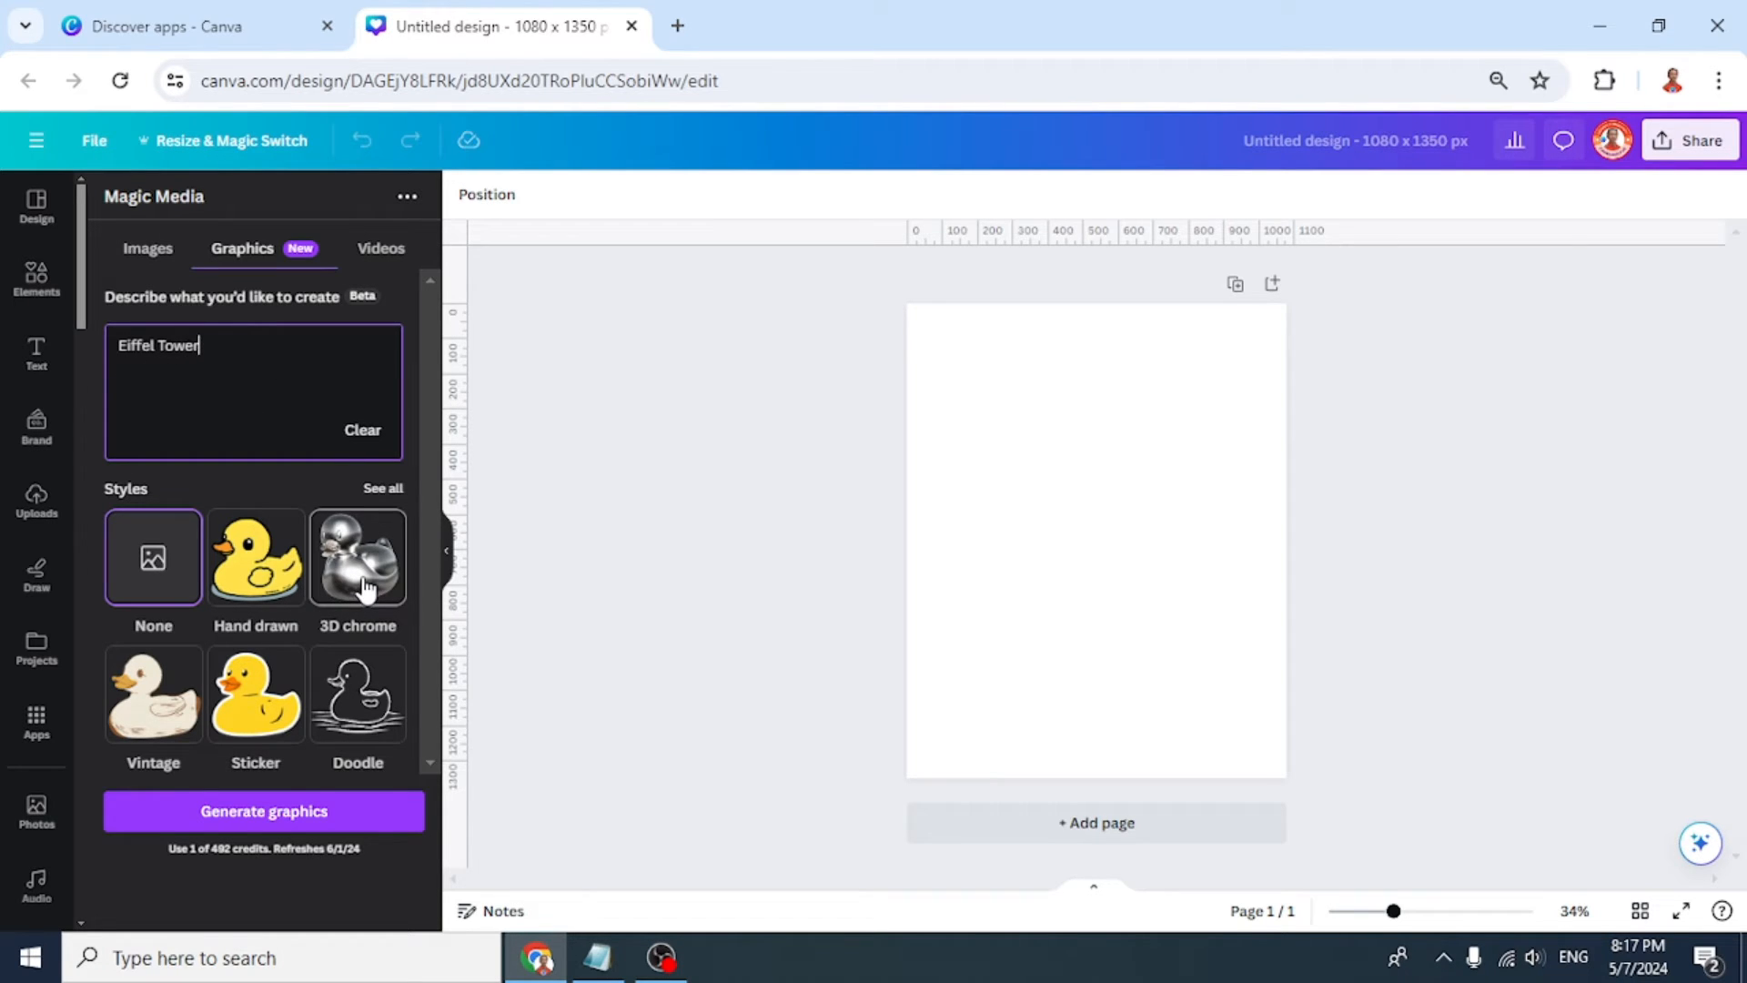
{"action": "left_click", "coordinate": [358, 557]}
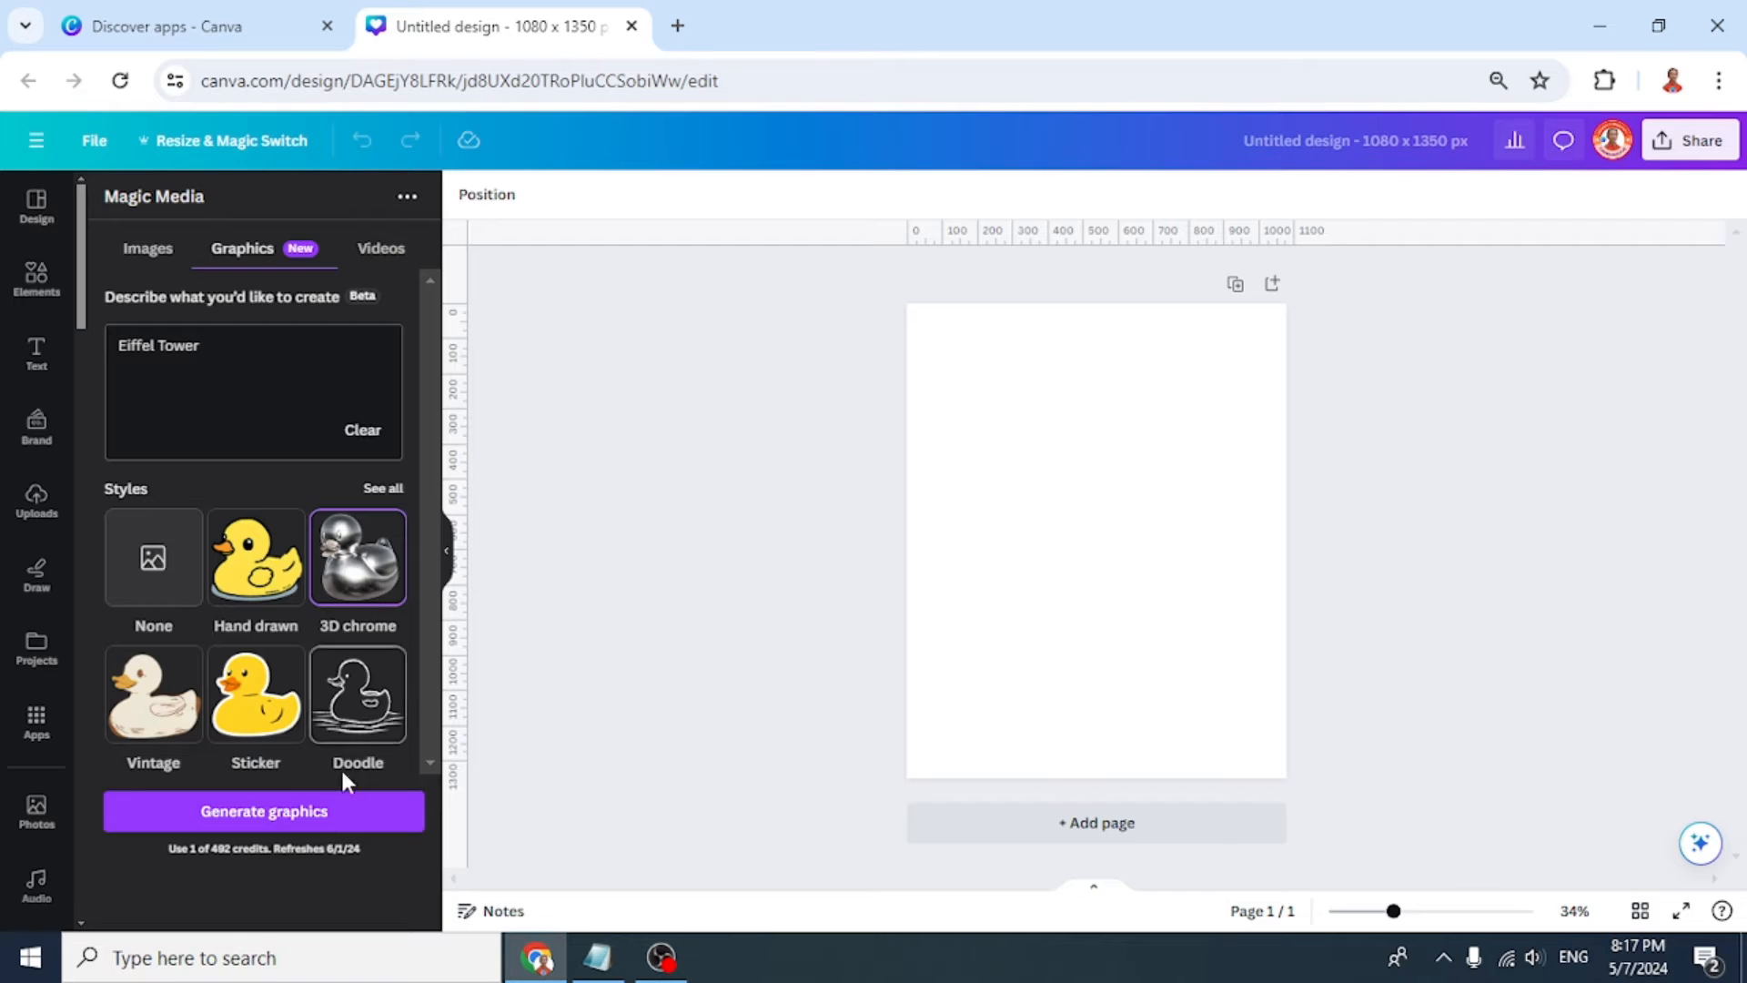
{"action": "left_click", "coordinate": [263, 810]}
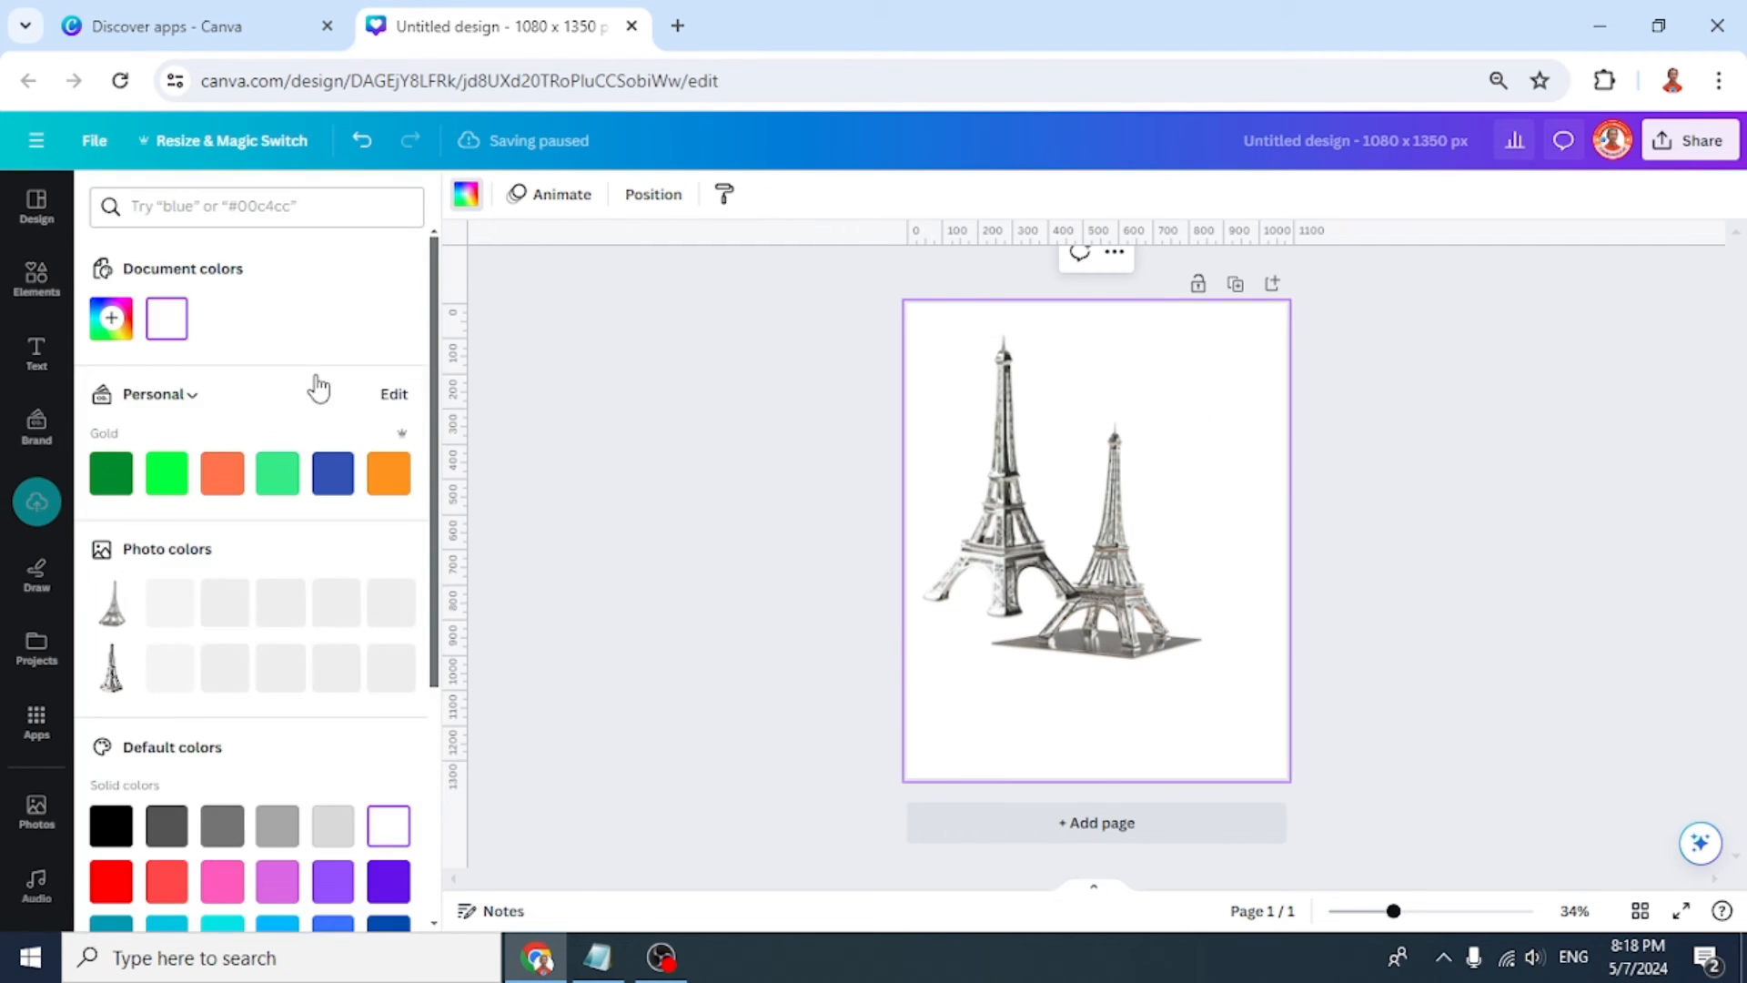
Set the page background to the orange swatch.
{"action": "left_click", "coordinate": [388, 472]}
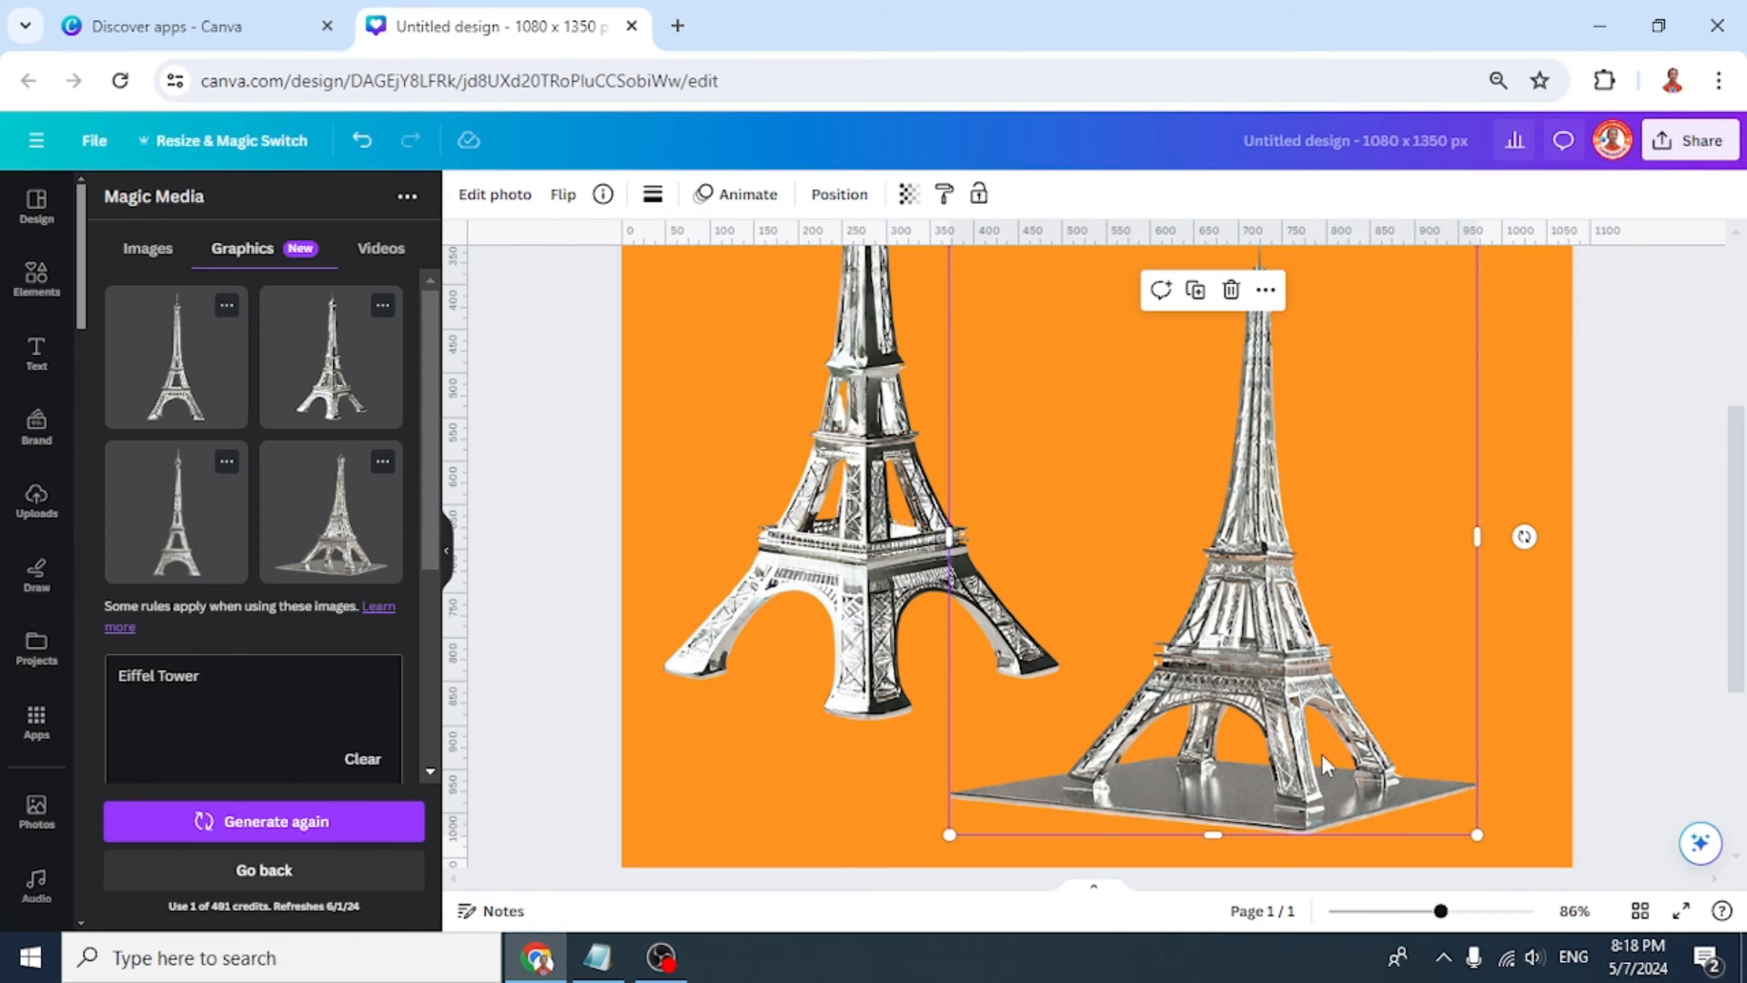
Leave the Magic Media results and return to a blank prompt.
{"action": "left_click", "coordinate": [264, 870]}
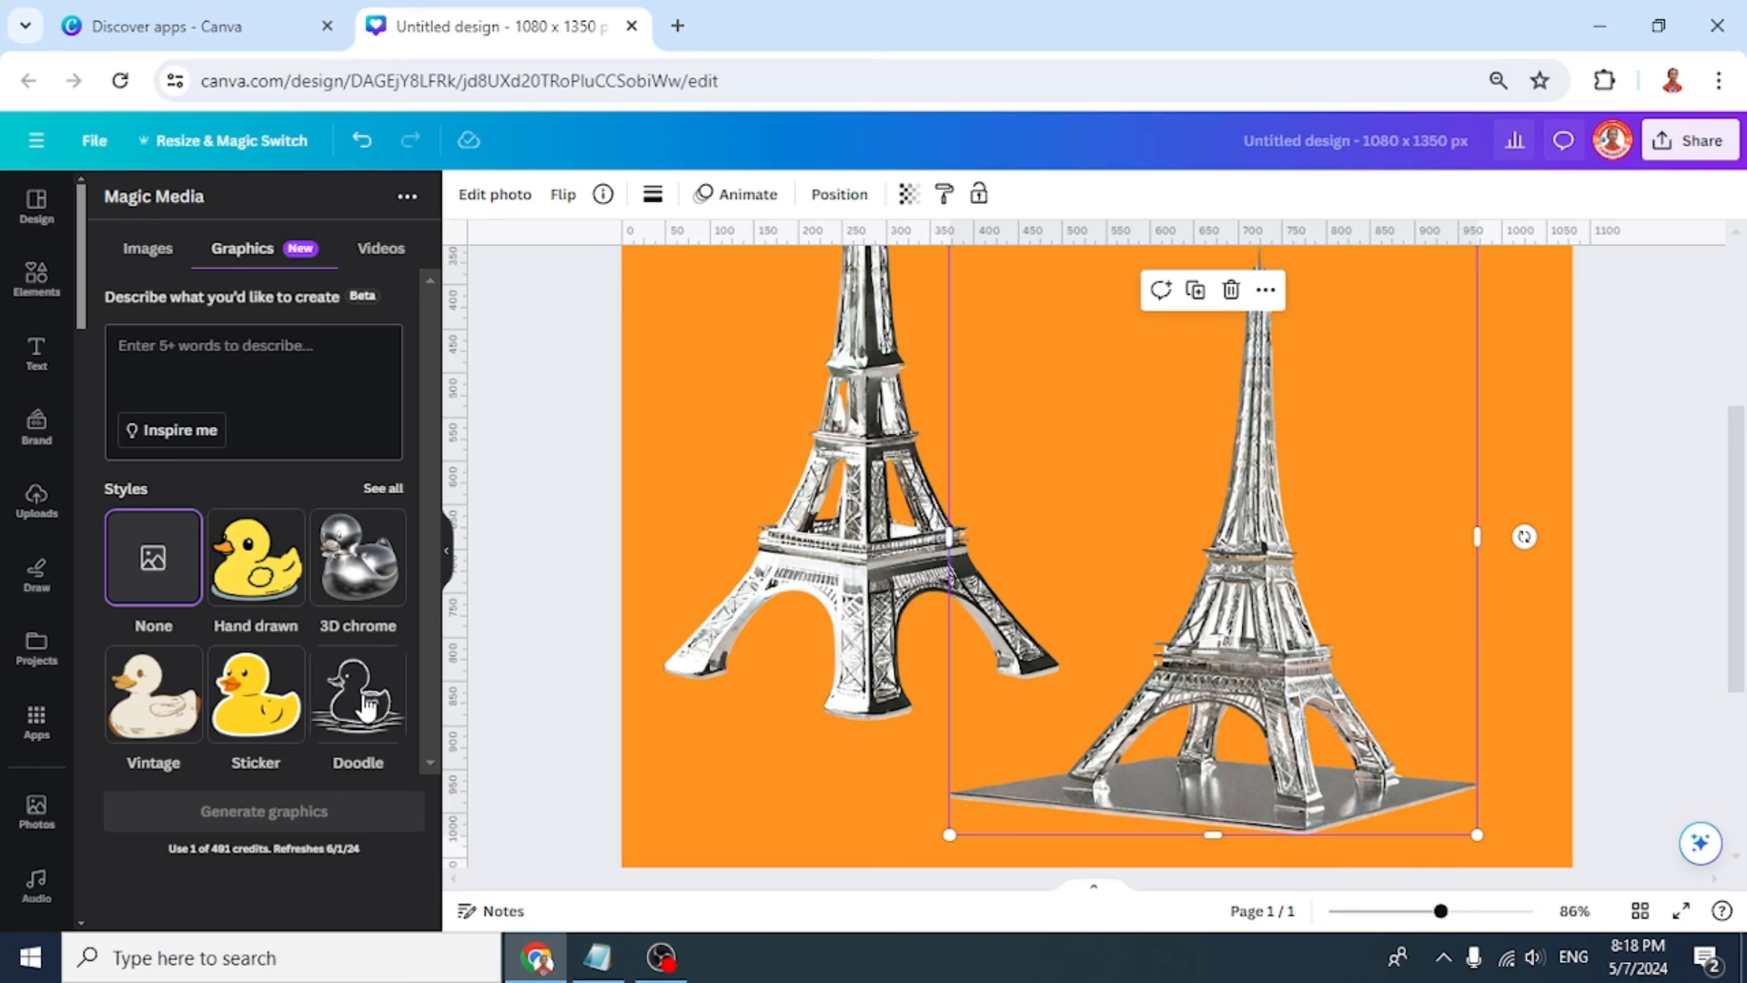